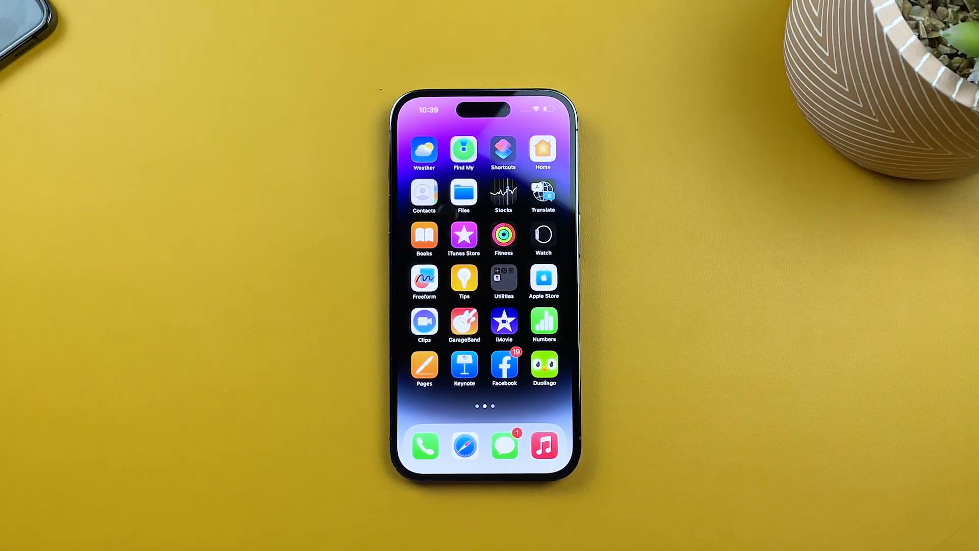
Swipe back to the first Home Screen page showing FaceTime, Calendar and Settings
{"action": "scroll", "scroll_direction": "right", "scroll_amount": 3}
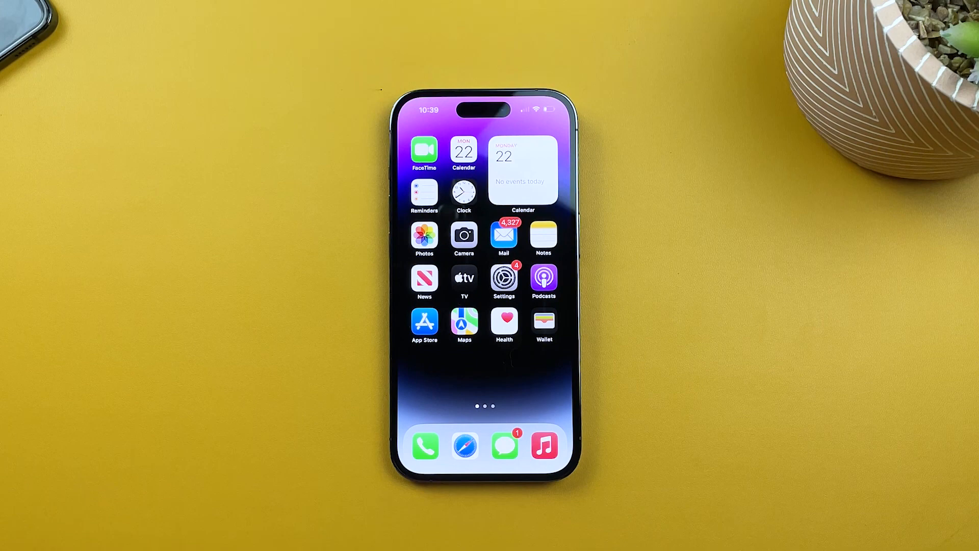
Open Settings to the General page listing About and Software Update
{"action": "left_click", "coordinate": [504, 277]}
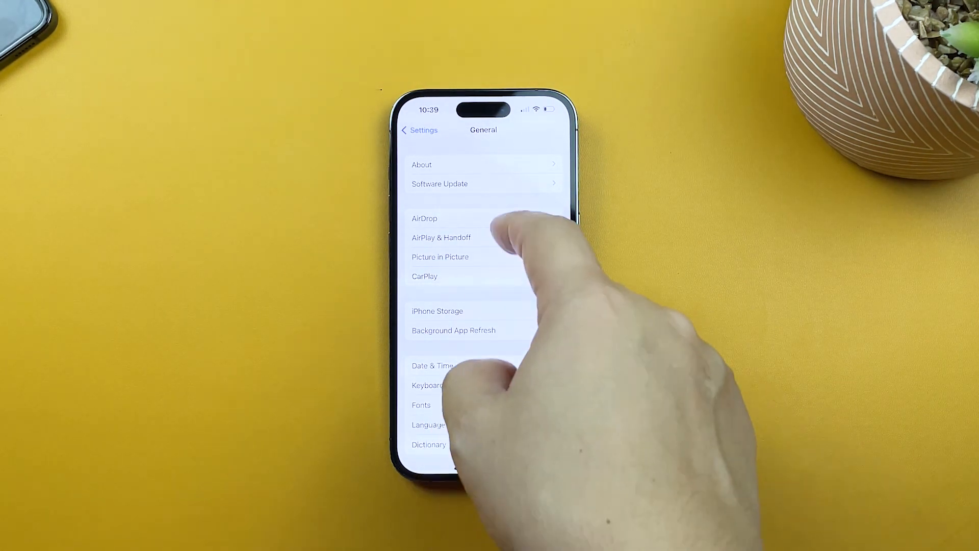
Start the iOS 16.5 Download and Install under Software Update, reaching the passcode prompt
{"action": "left_click", "coordinate": [440, 184]}
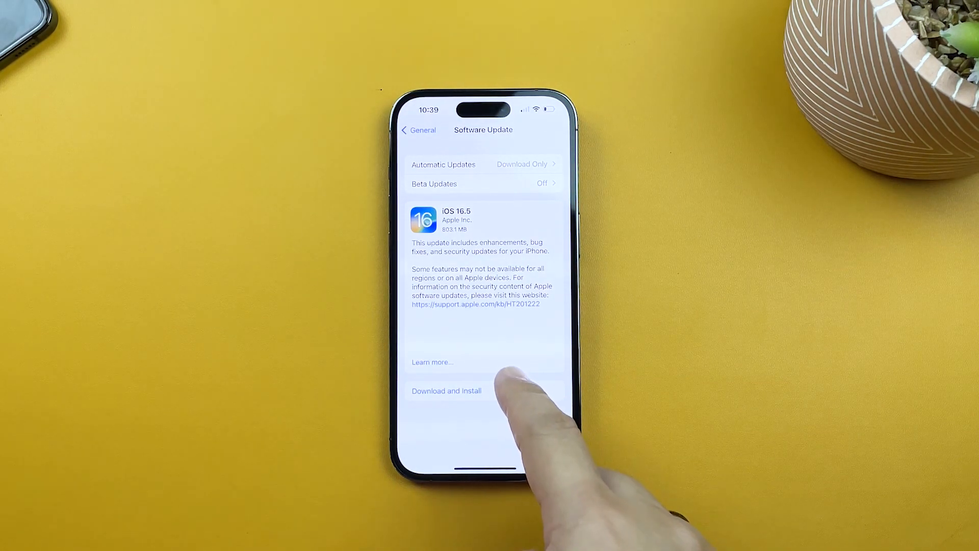
{"action": "left_click", "coordinate": [446, 391]}
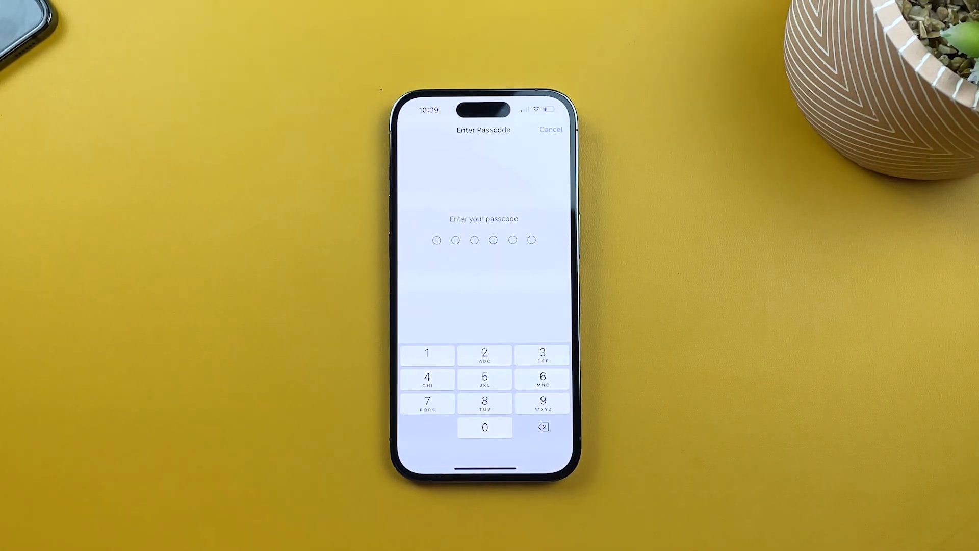